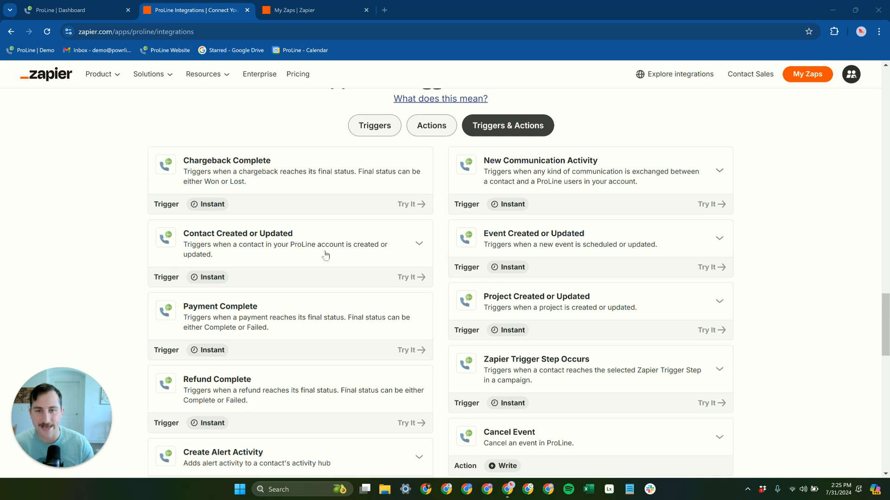
# - Filter the ProLine integration list to its eight instant triggers
pyautogui.click(374, 126)
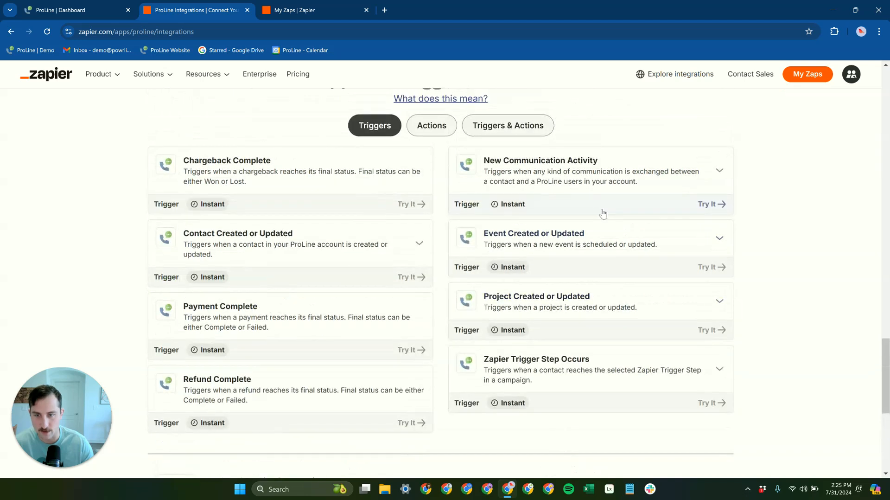
pyautogui.moveTo(594, 155)
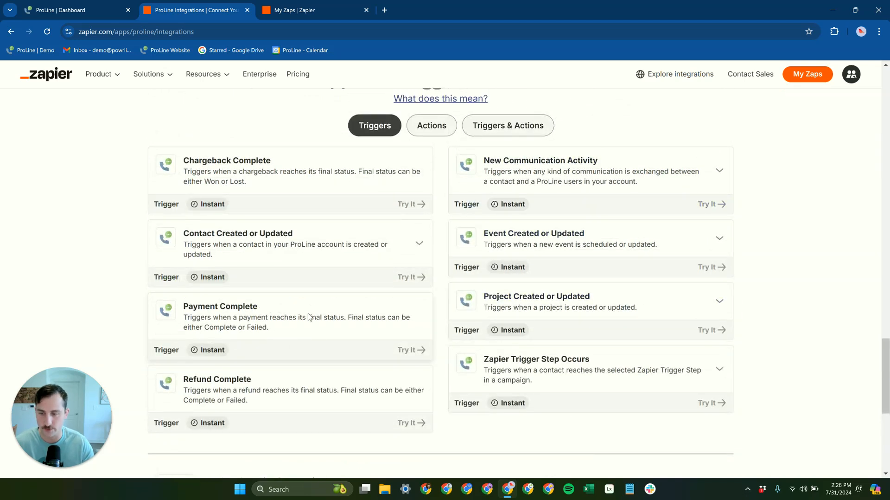
# - Filter to ProLine actions and peek at the Create or Update Project details
pyautogui.click(431, 125)
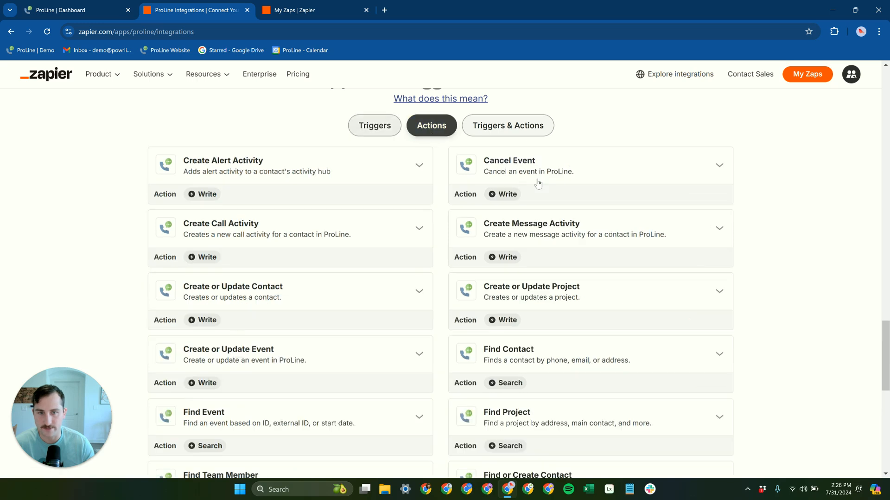
pyautogui.scroll(-3)
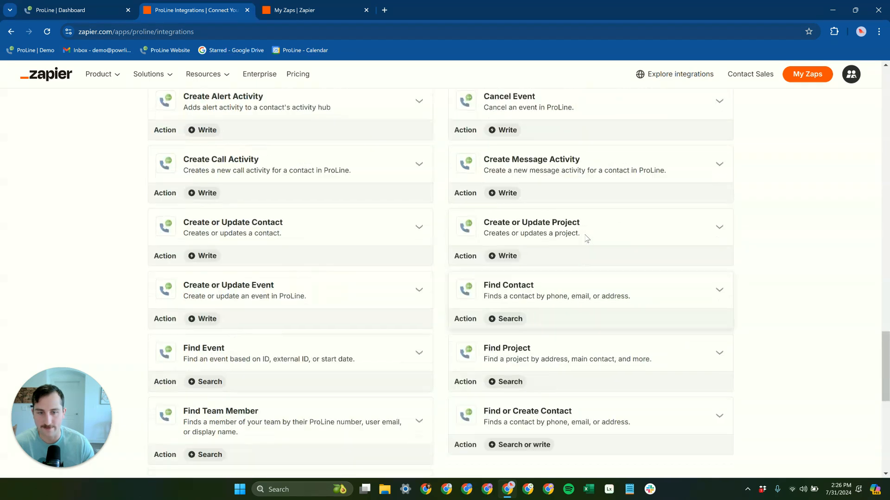
pyautogui.scroll(-3)
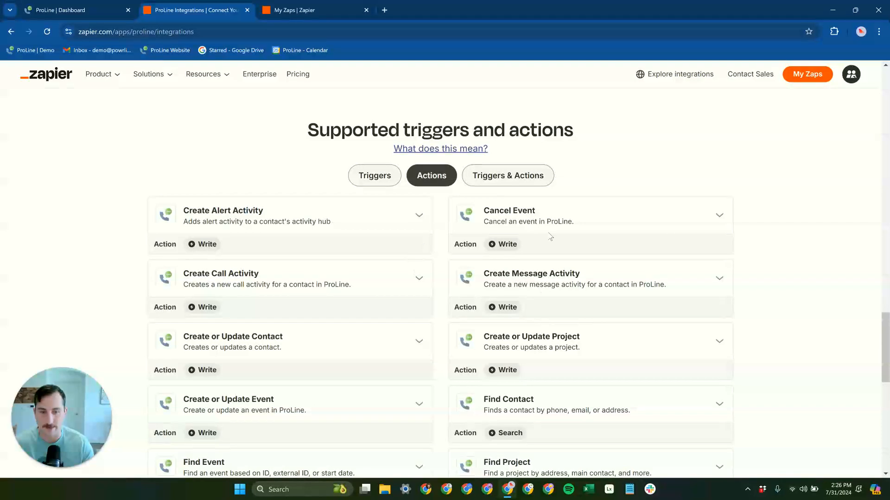
pyautogui.moveTo(390, 286)
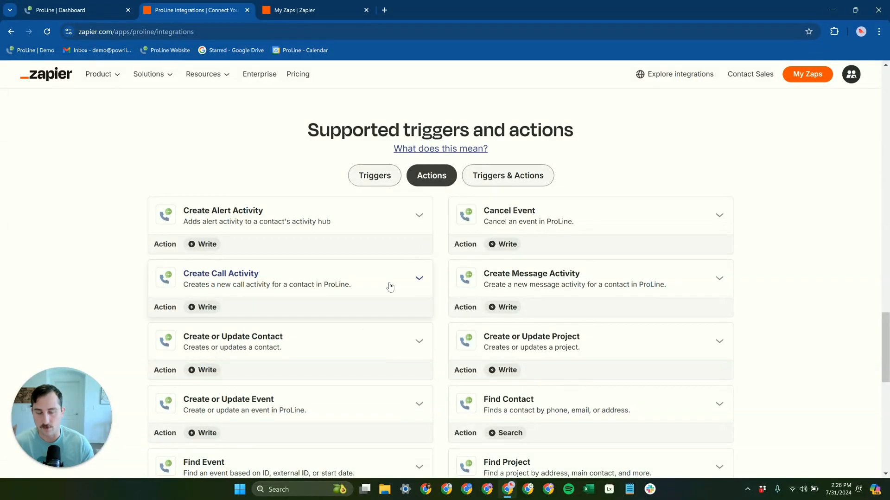
pyautogui.moveTo(365, 403)
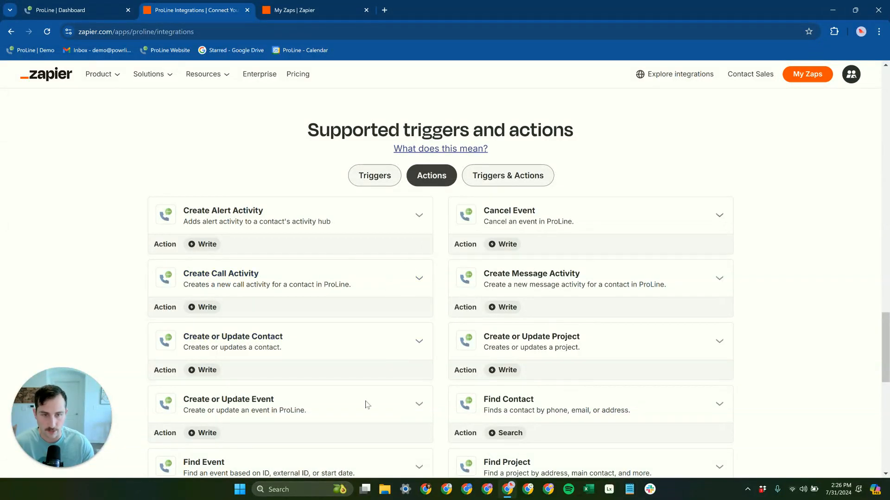
pyautogui.moveTo(685, 341)
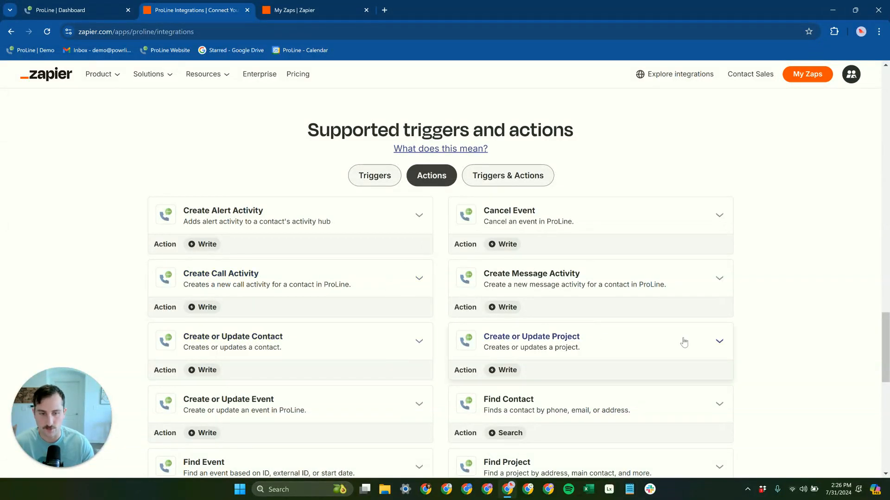
pyautogui.click(720, 341)
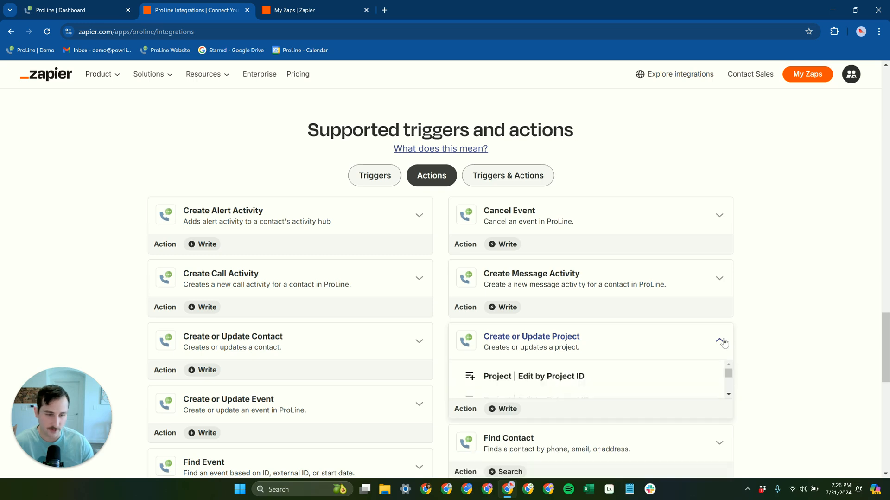
pyautogui.click(719, 341)
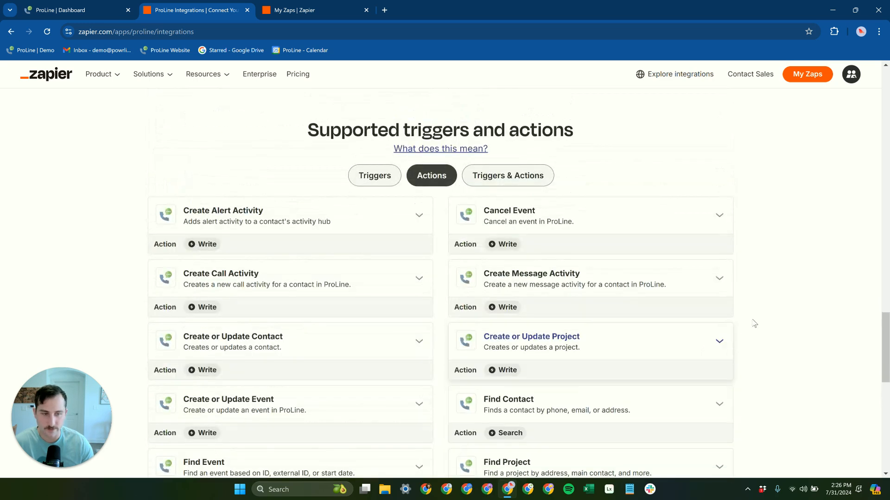
# - Return the list to showing triggers and actions together
pyautogui.scroll(-3)
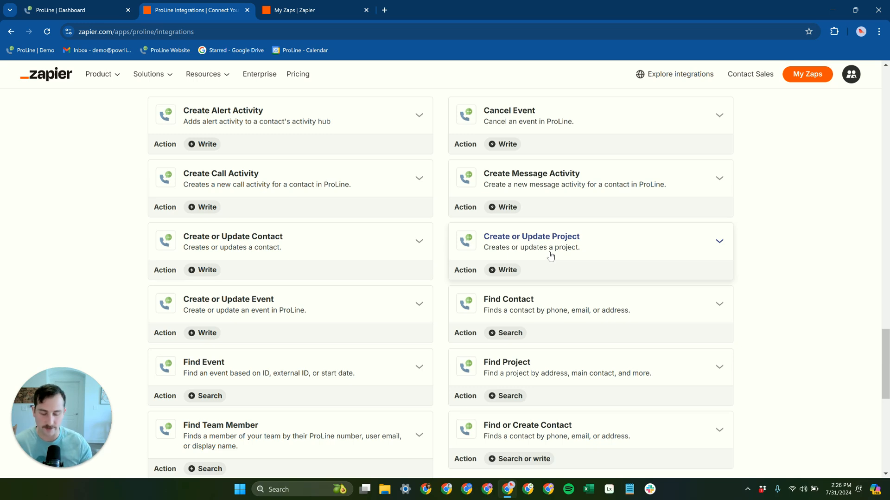
pyautogui.scroll(-3)
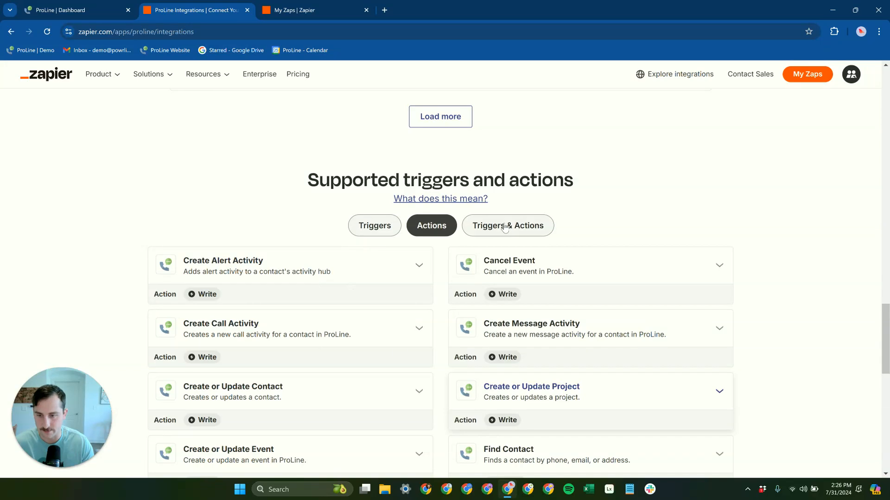
pyautogui.click(507, 225)
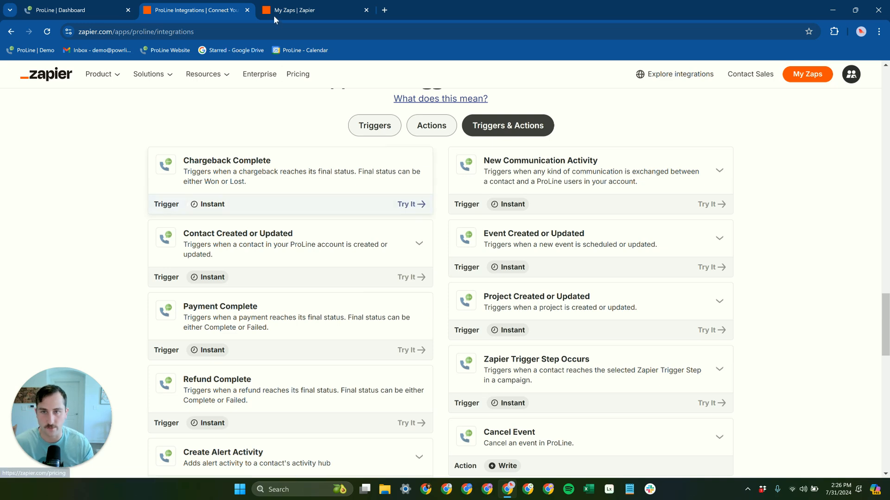
# - Switch to the My Zaps dashboard with its empty default folder
pyautogui.click(307, 11)
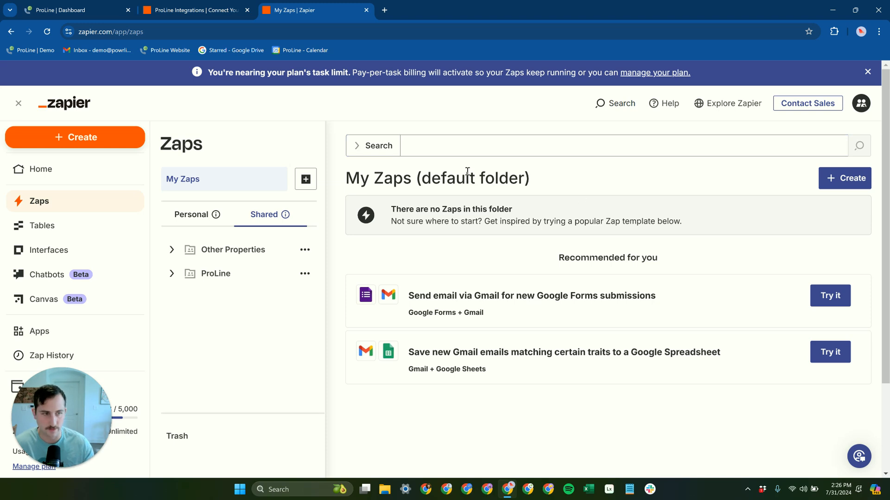
pyautogui.moveTo(509, 231)
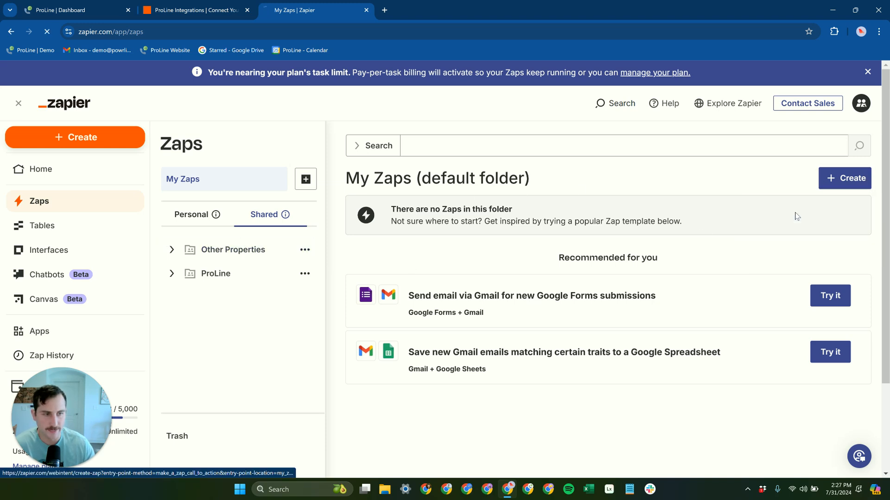
# - Create a new Zap with ProLine as the trigger app, ready to pick its event
pyautogui.click(74, 137)
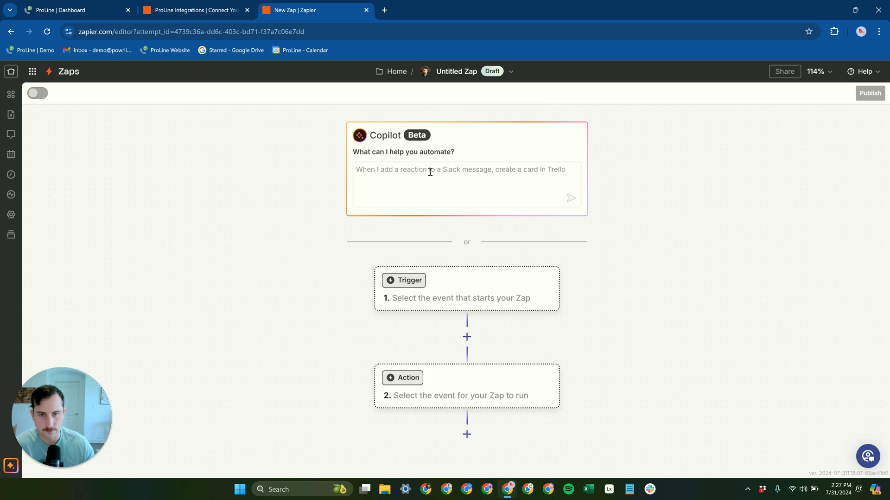
pyautogui.moveTo(467, 175)
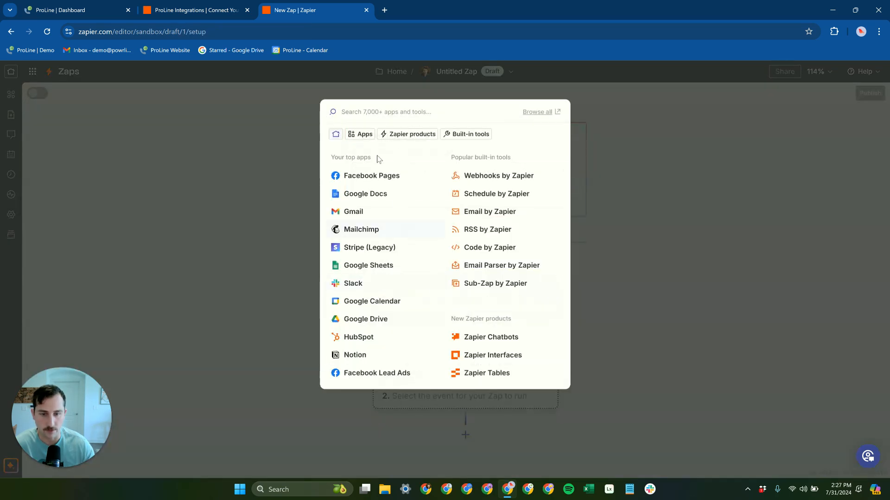
pyautogui.write('prolin')
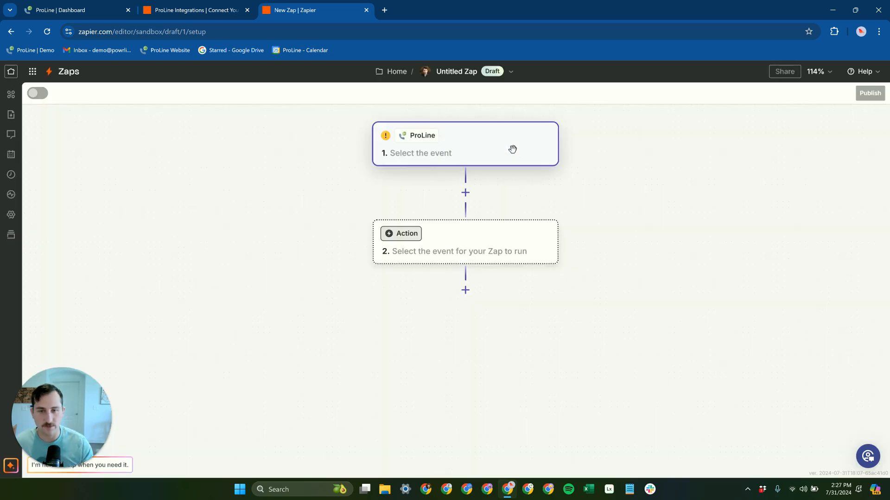
pyautogui.click(465, 143)
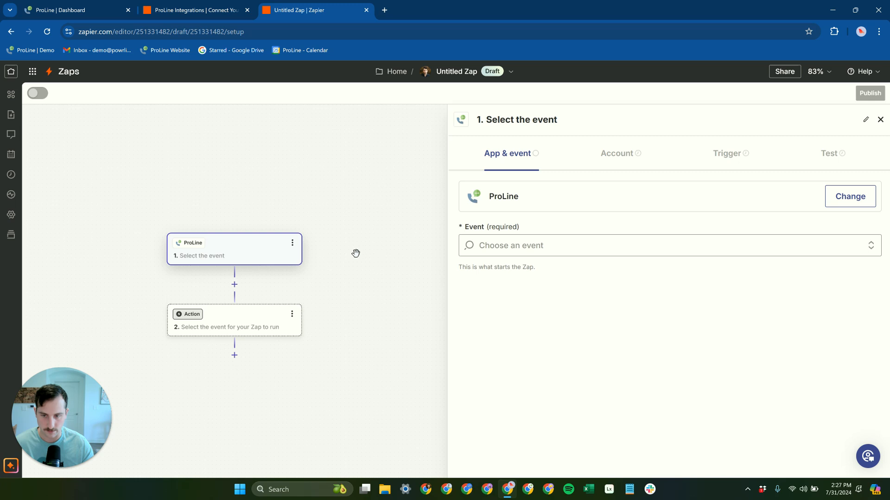
pyautogui.moveTo(277, 244)
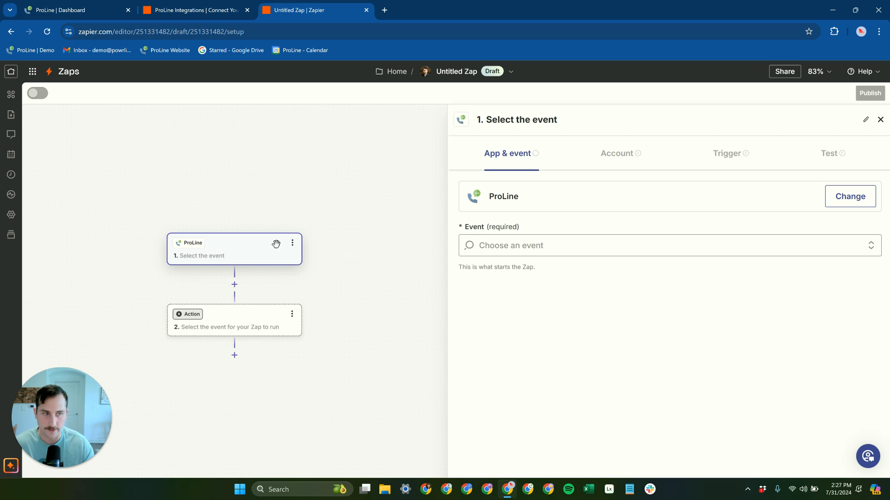
pyautogui.moveTo(231, 327)
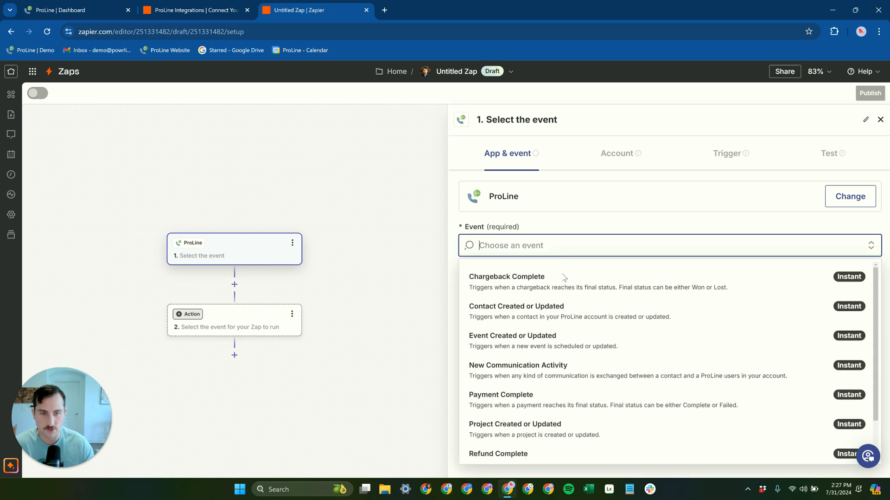
# - Make the second step a ProLine 'Create or Update Project' action and continue to account setup
pyautogui.click(233, 319)
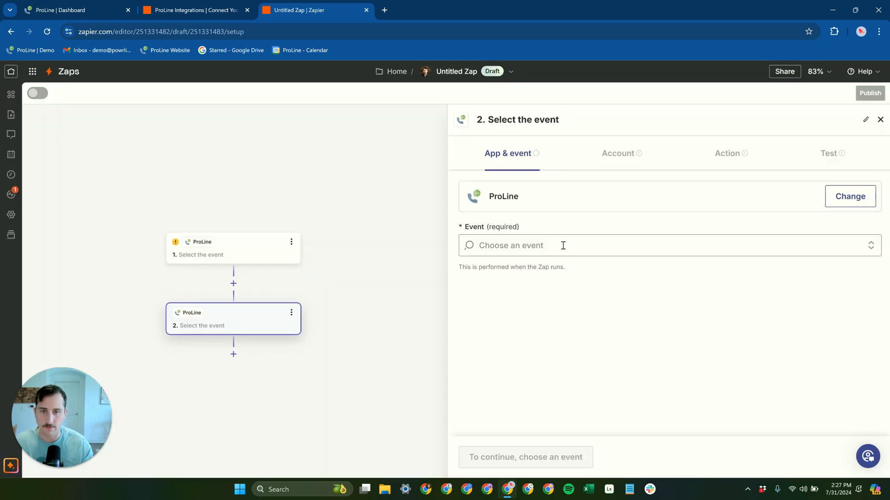
pyautogui.click(562, 244)
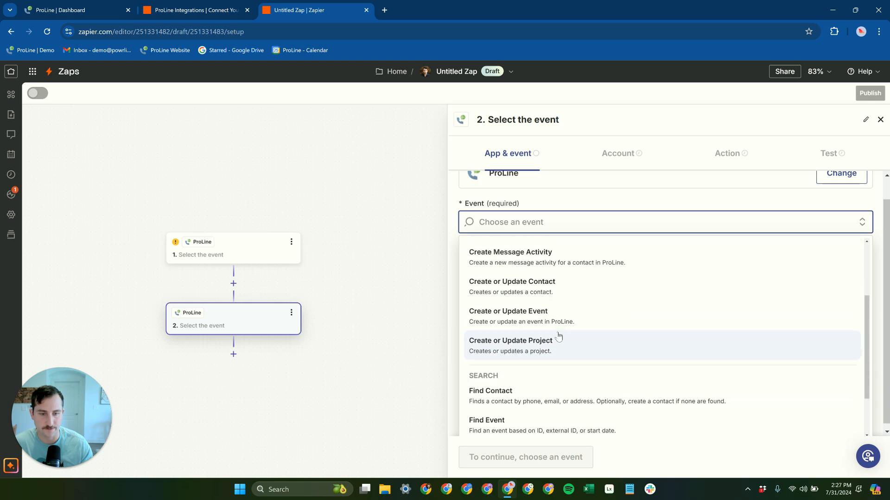
pyautogui.click(511, 344)
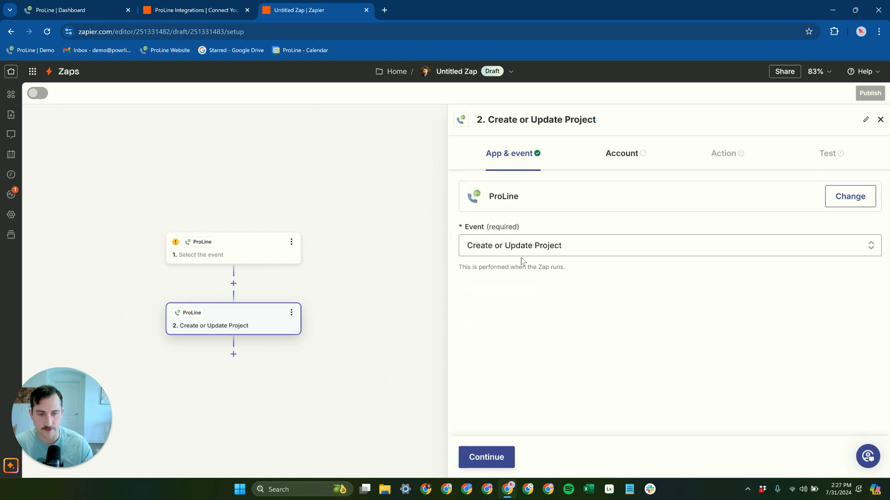
pyautogui.click(485, 456)
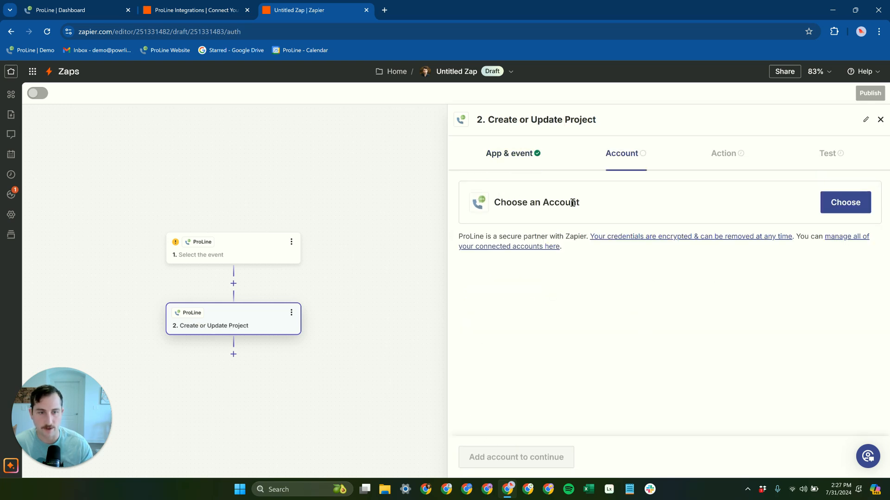
# - Connect the ProLine Power Roofing #4 account and continue to the action fields
pyautogui.click(844, 201)
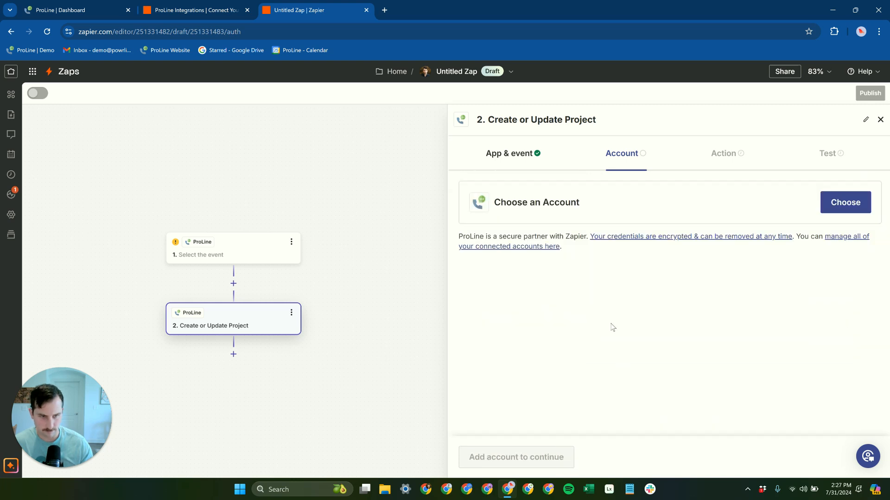
pyautogui.click(845, 201)
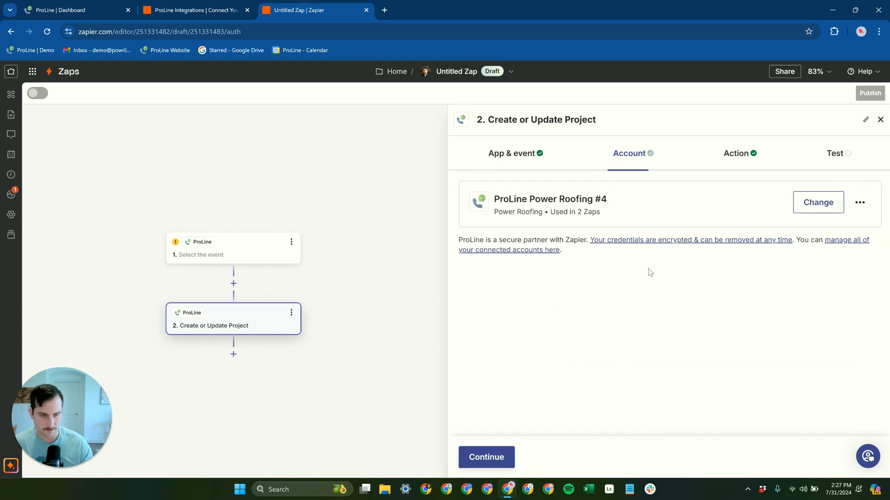
pyautogui.click(486, 457)
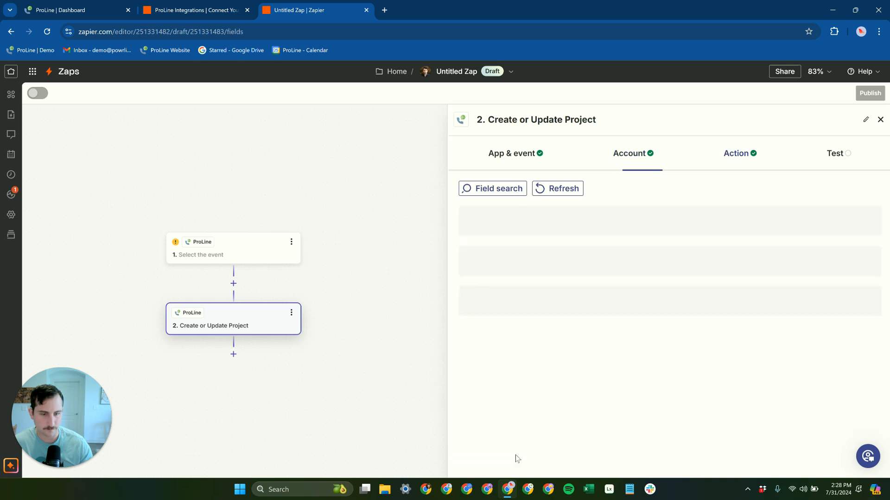
# - Review the action fields from Project ID through Location, Category, Tags and Custom Fields
pyautogui.click(736, 153)
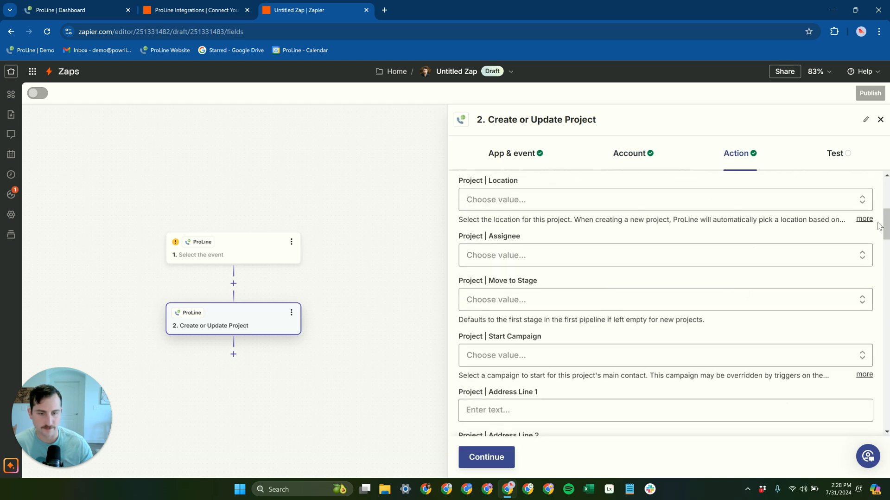
pyautogui.scroll(-3)
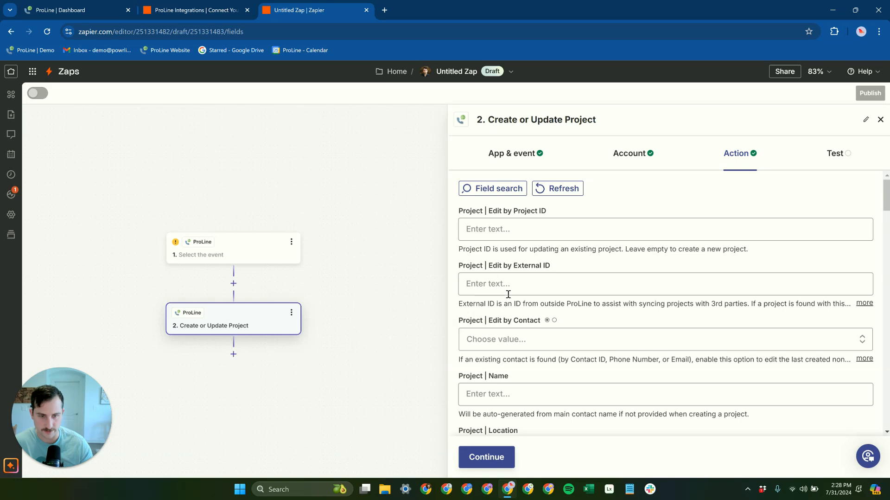
pyautogui.scroll(-3)
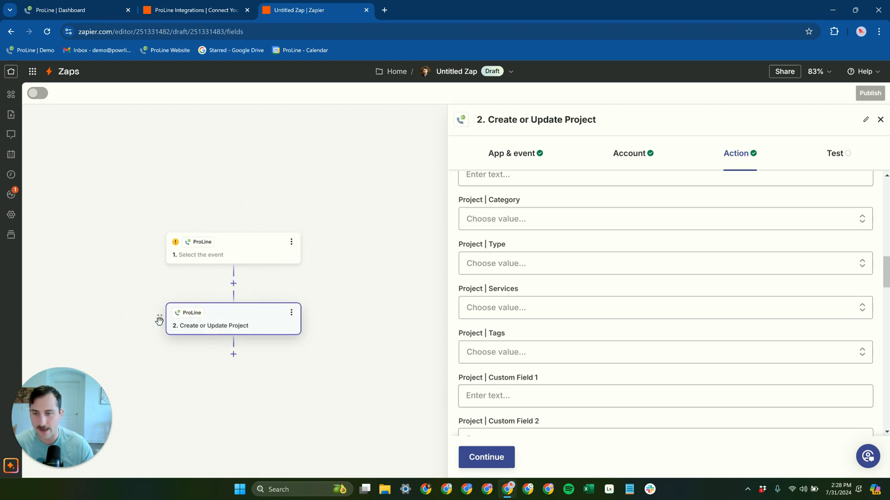
pyautogui.moveTo(222, 254)
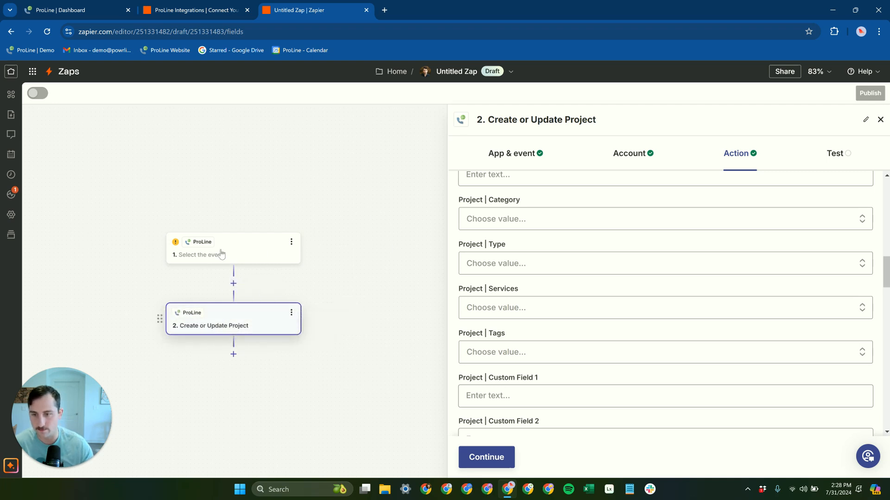
pyautogui.moveTo(239, 272)
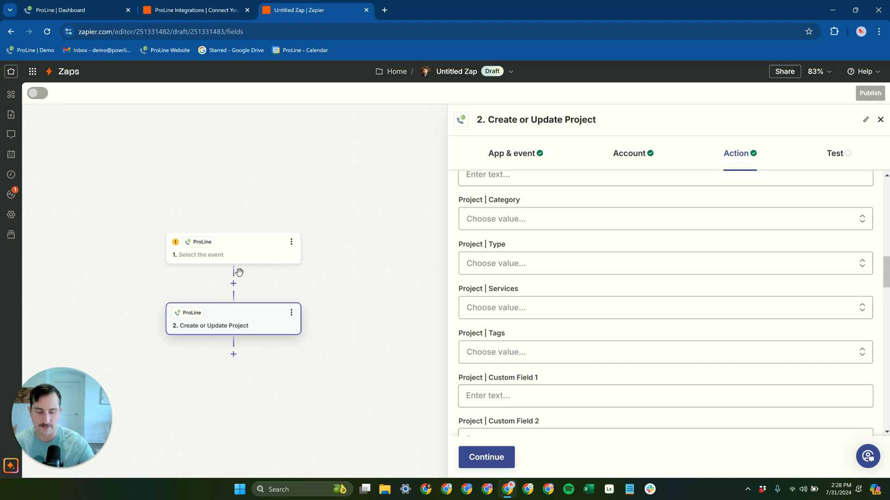
pyautogui.moveTo(188, 270)
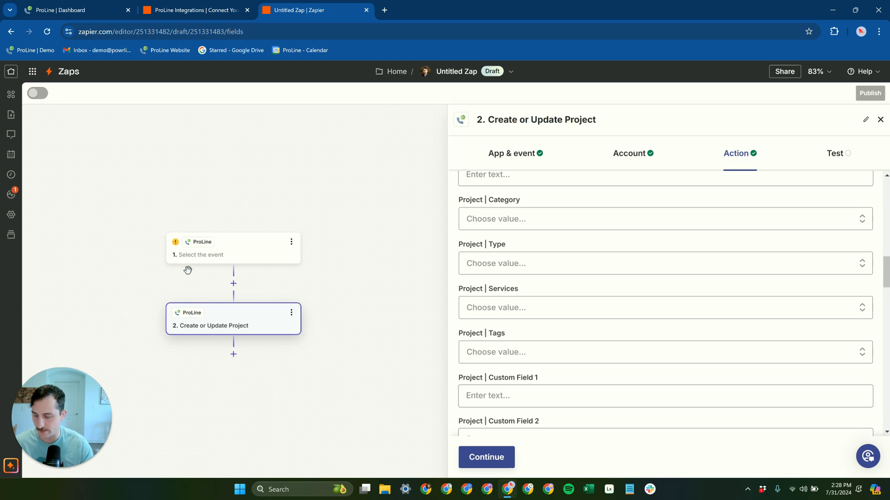
pyautogui.moveTo(189, 272)
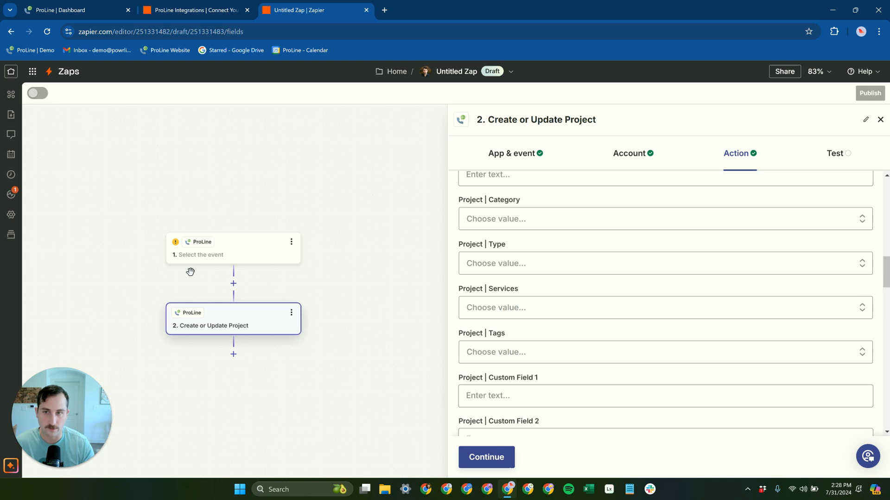
pyautogui.moveTo(189, 271)
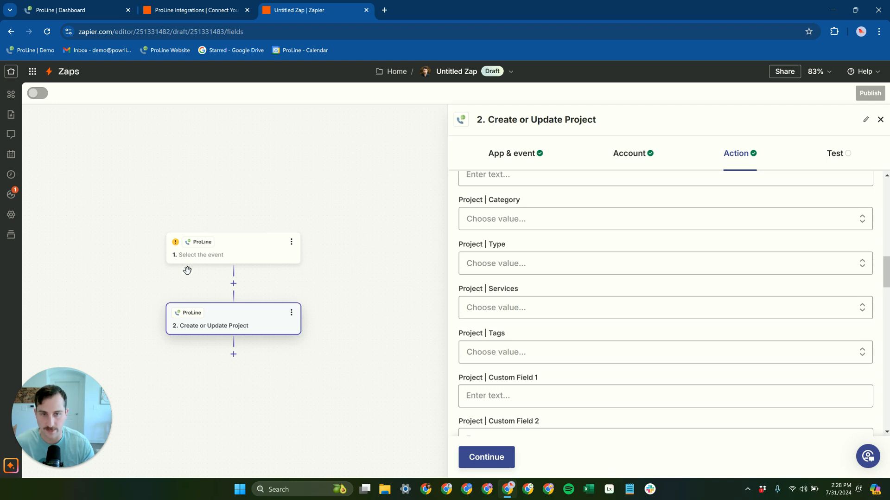